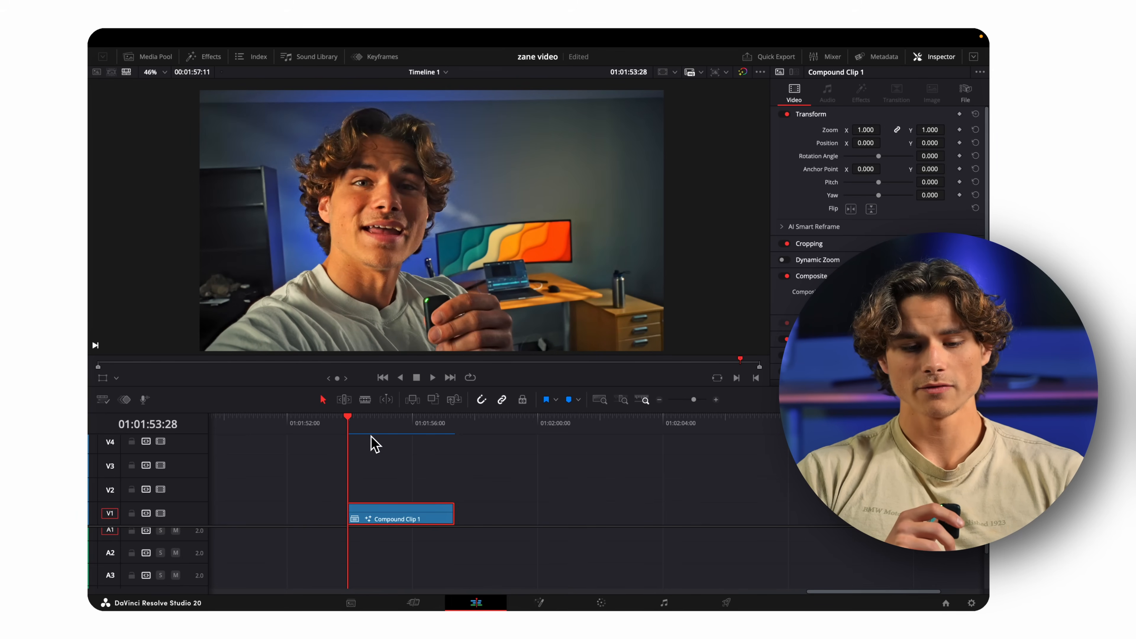
Step: Place the tracker pattern on the background monitor in the compound clip and track forward
click(538, 602)
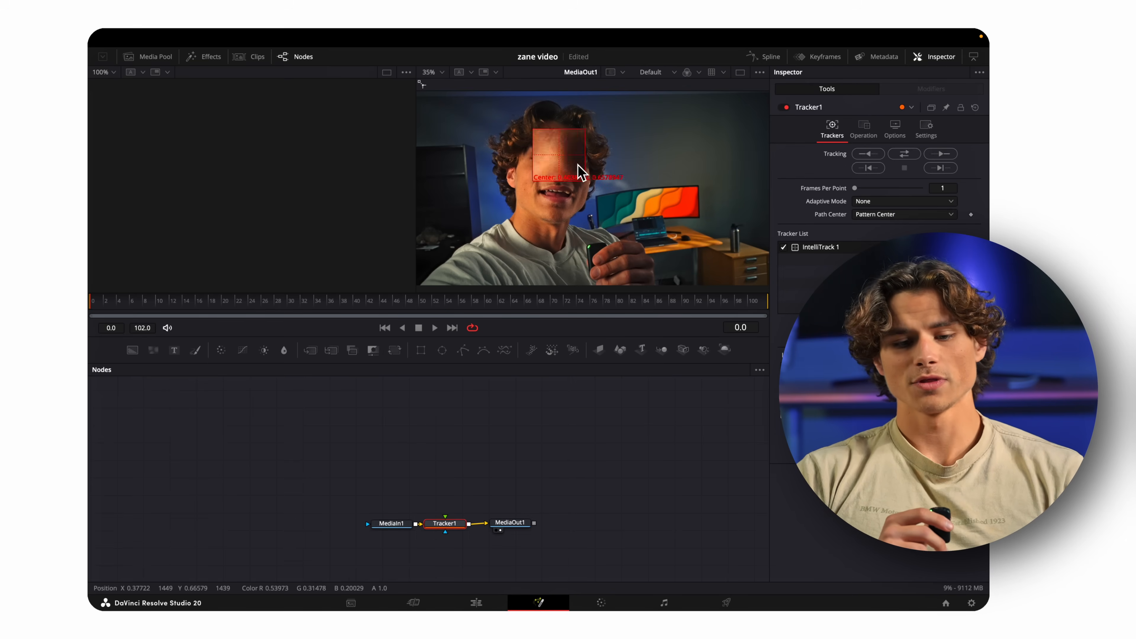
drag(580, 152, 697, 187)
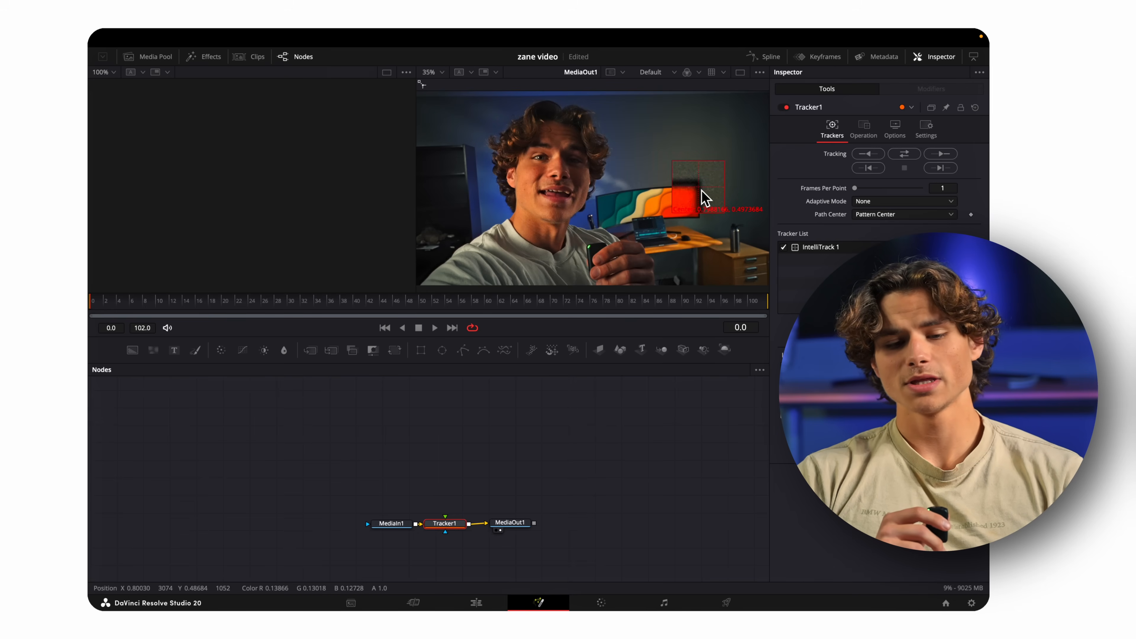
click(903, 153)
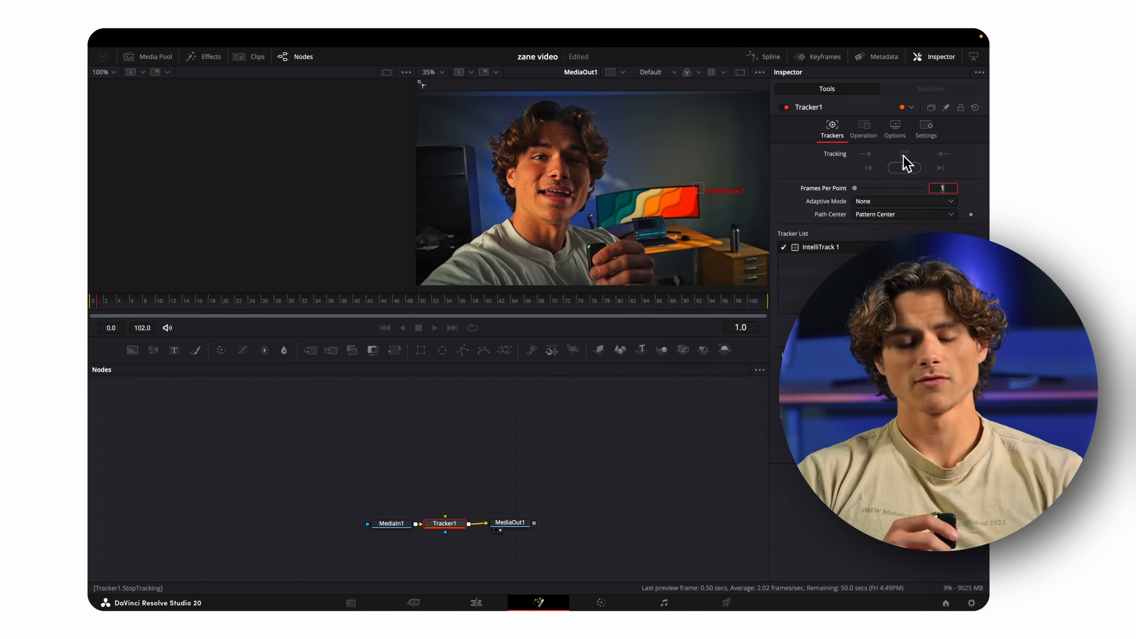
click(212, 57)
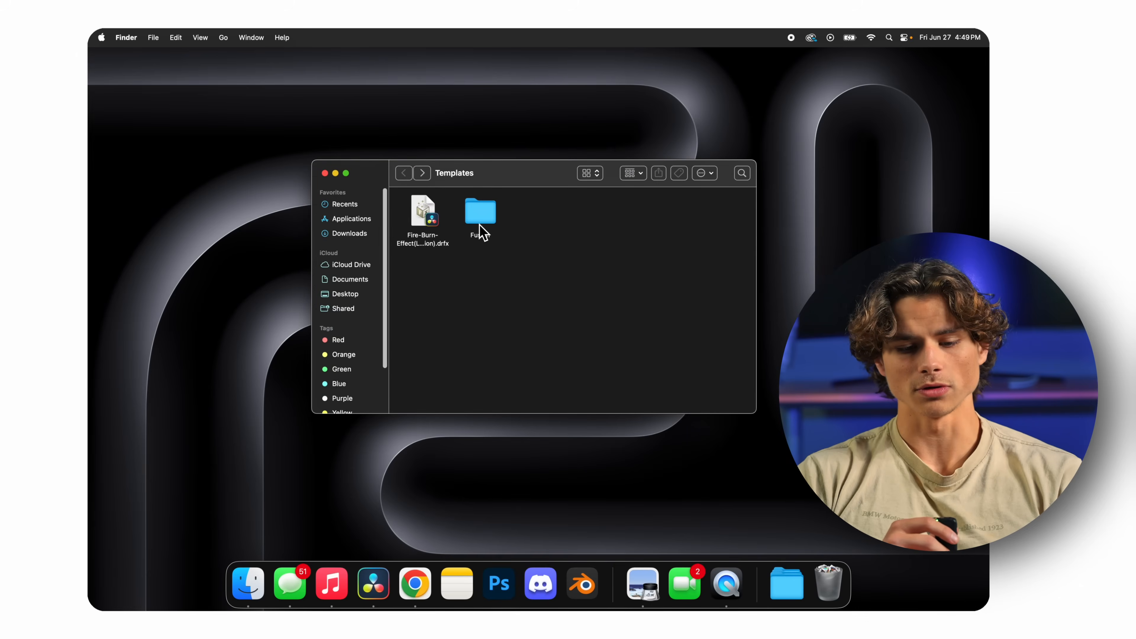
Step: Reveal the 3DTEXT GOOD.setting file inside the Fusion templates folder
double_click(480, 211)
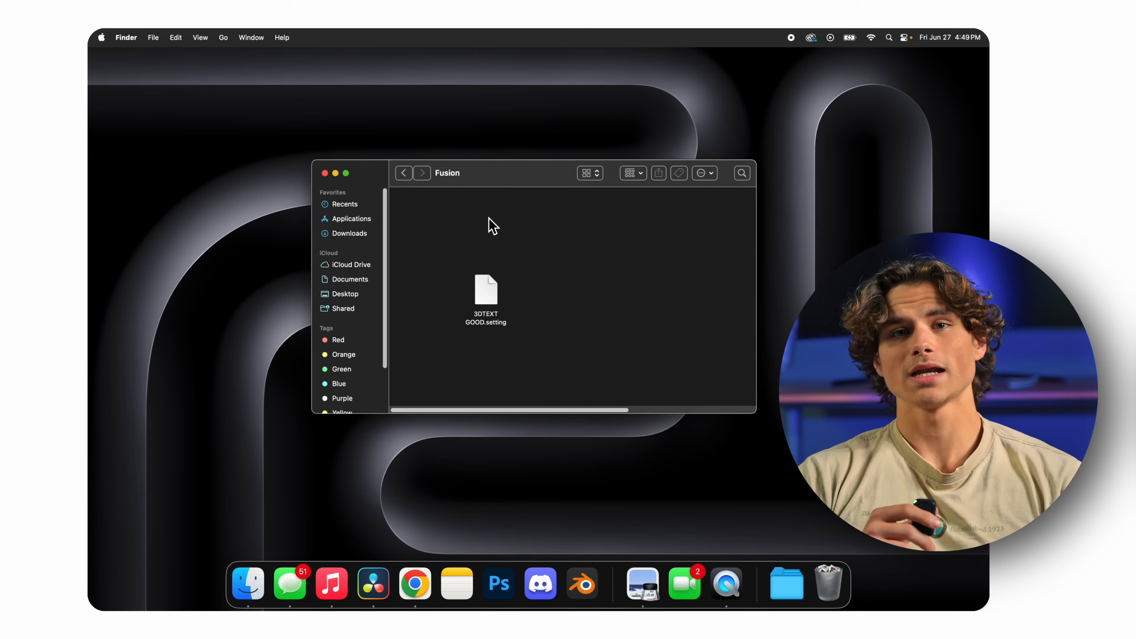
mouse_move(516, 297)
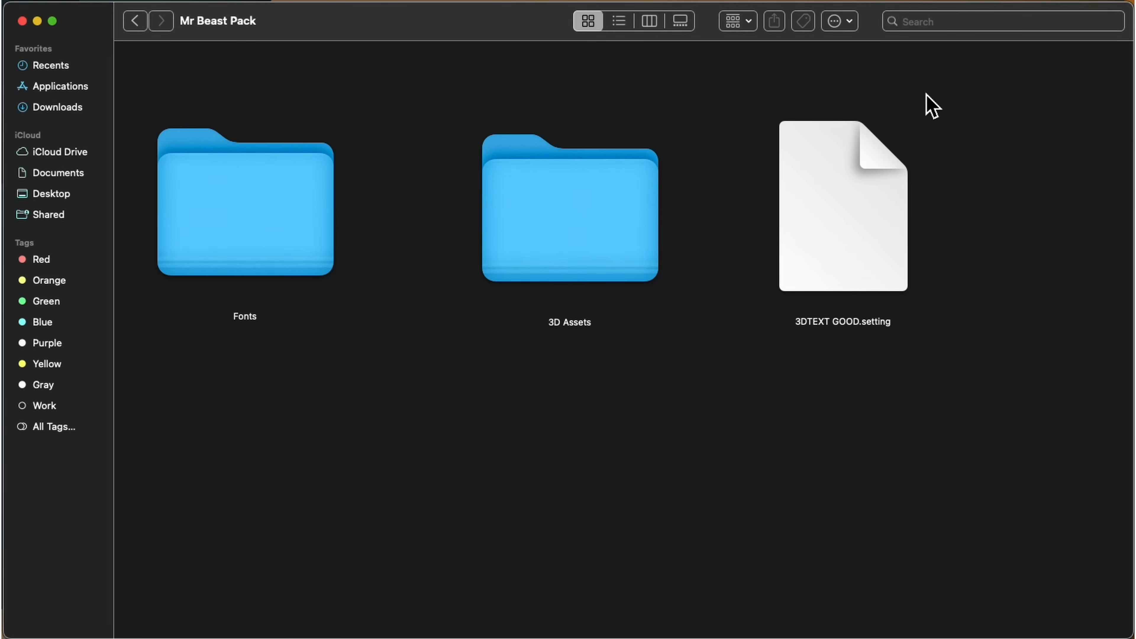
mouse_move(858, 382)
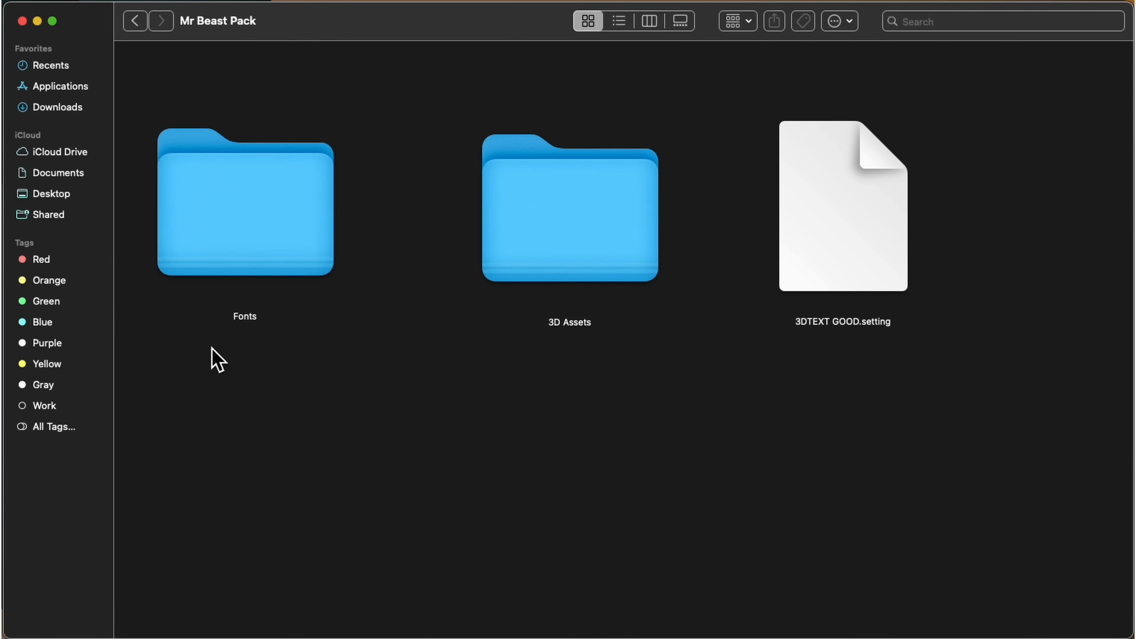
mouse_move(431, 242)
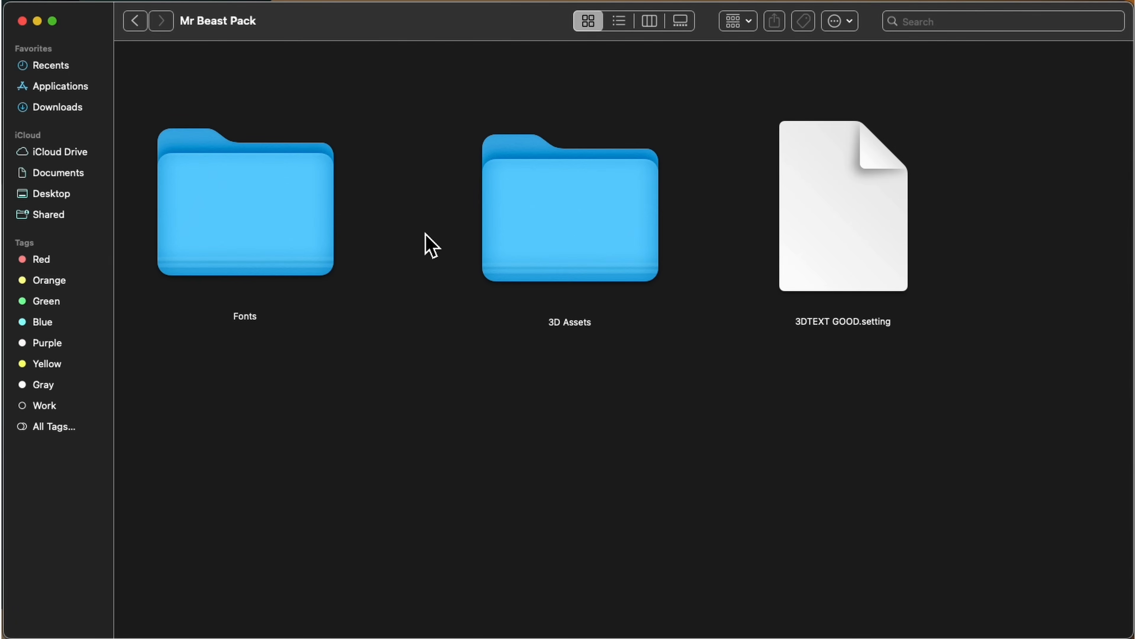
mouse_move(582, 362)
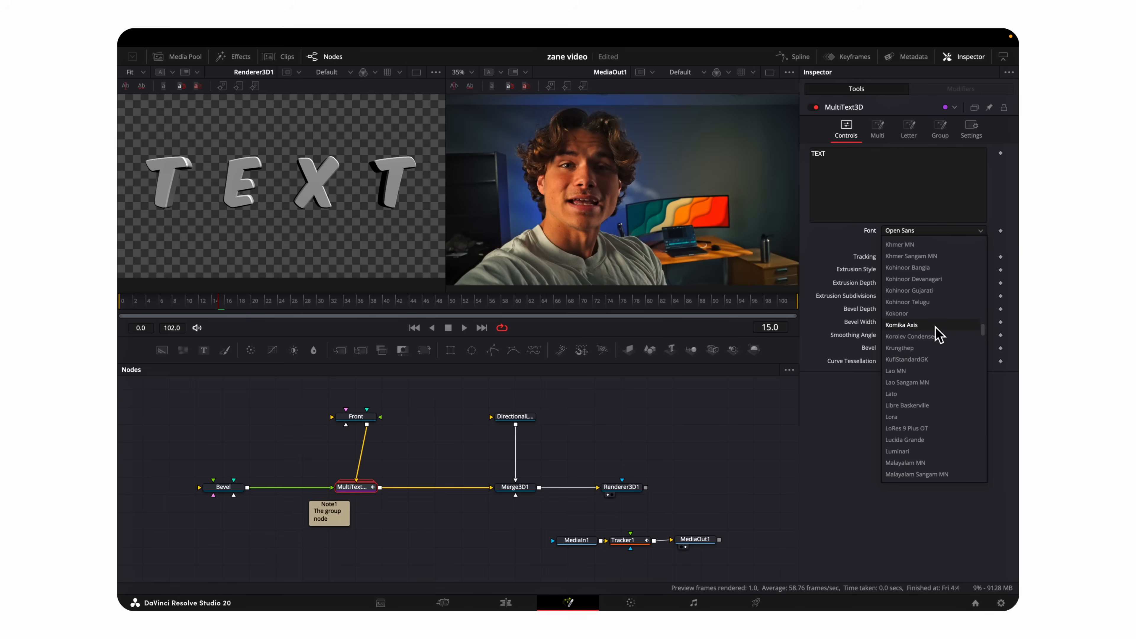
Step: Give the MultiText3D a bolder font, tilted letters and pale blue Bevel colour, then wire Renderer3D1 into Tracker1
click(909, 130)
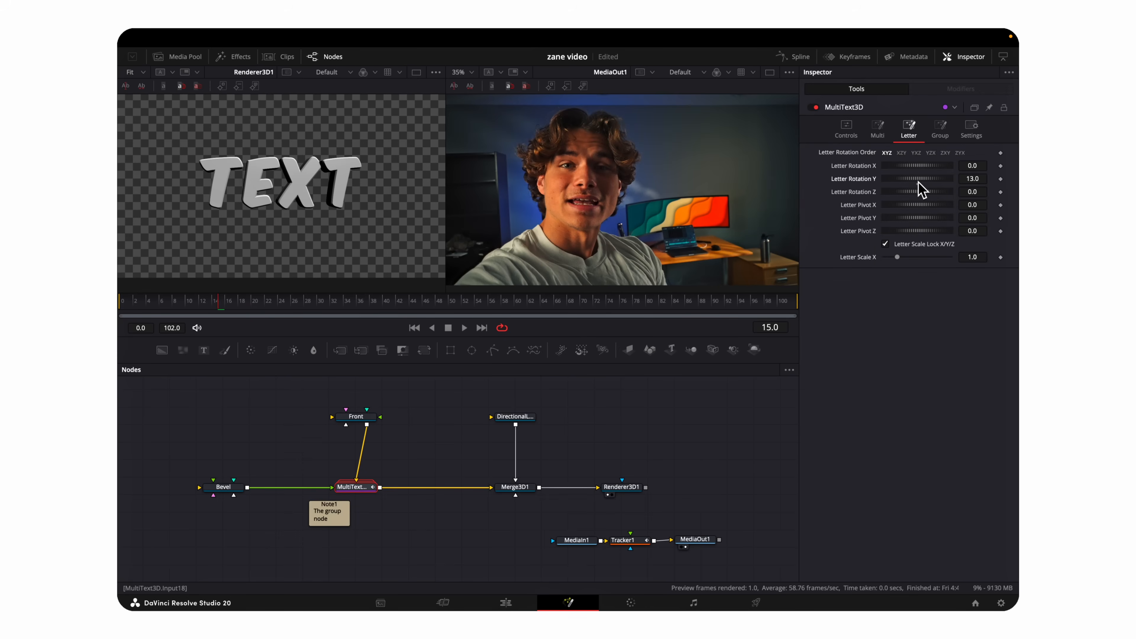
drag(898, 191, 927, 191)
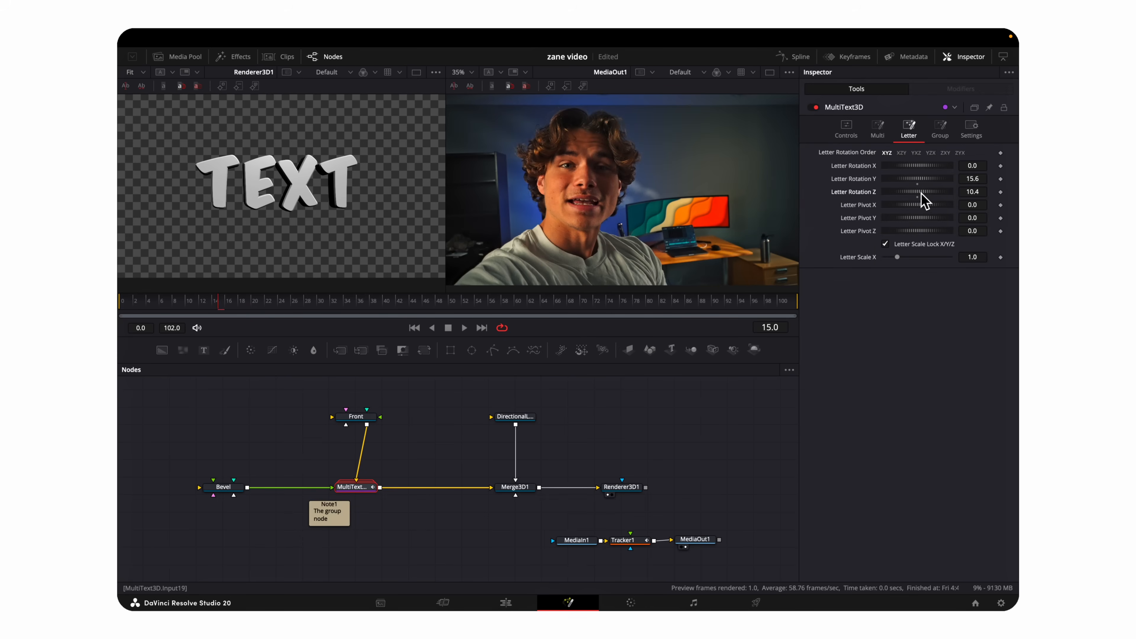
click(223, 486)
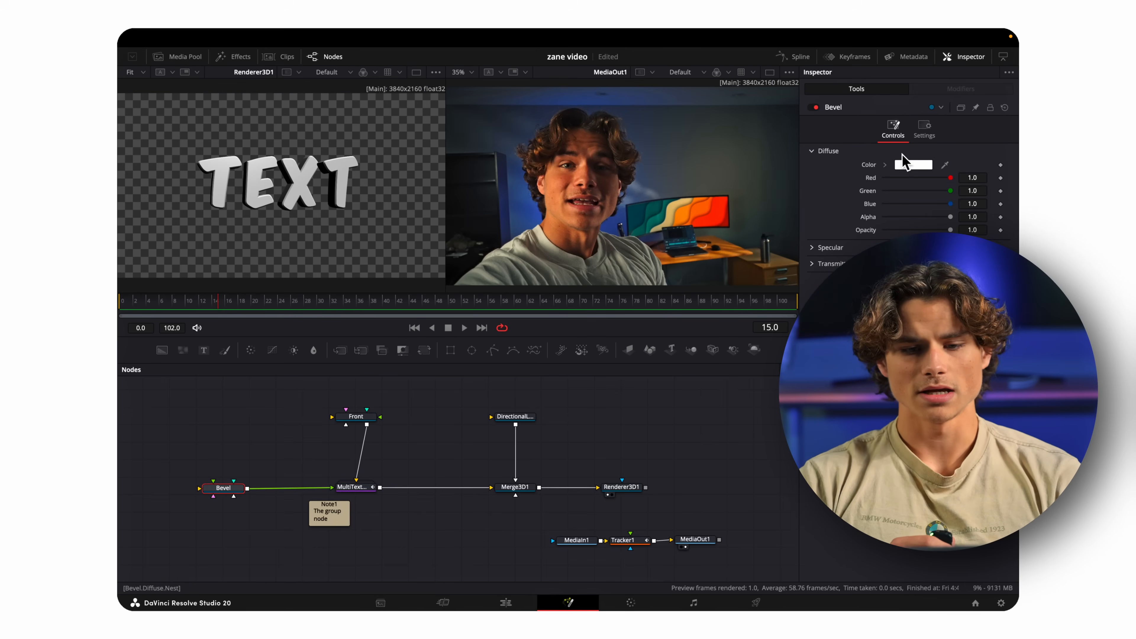
click(353, 487)
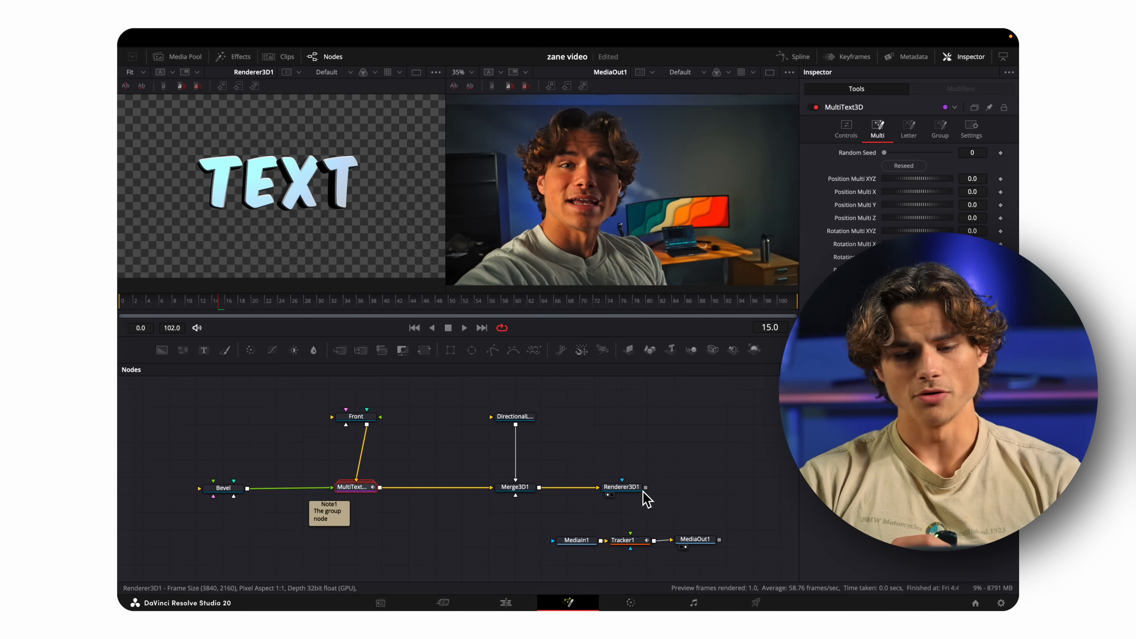
click(623, 540)
text(tran)
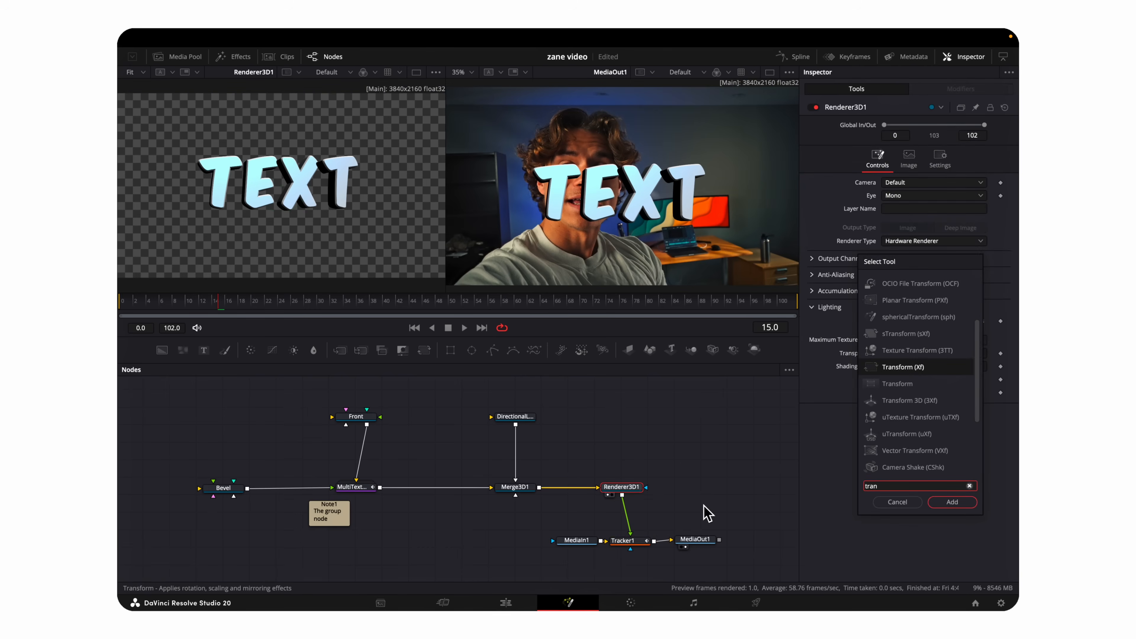
Step: Transform the text onto the monitor at 0.75 size, add SoftGlow and a speaker MagicMask, and play back
click(952, 503)
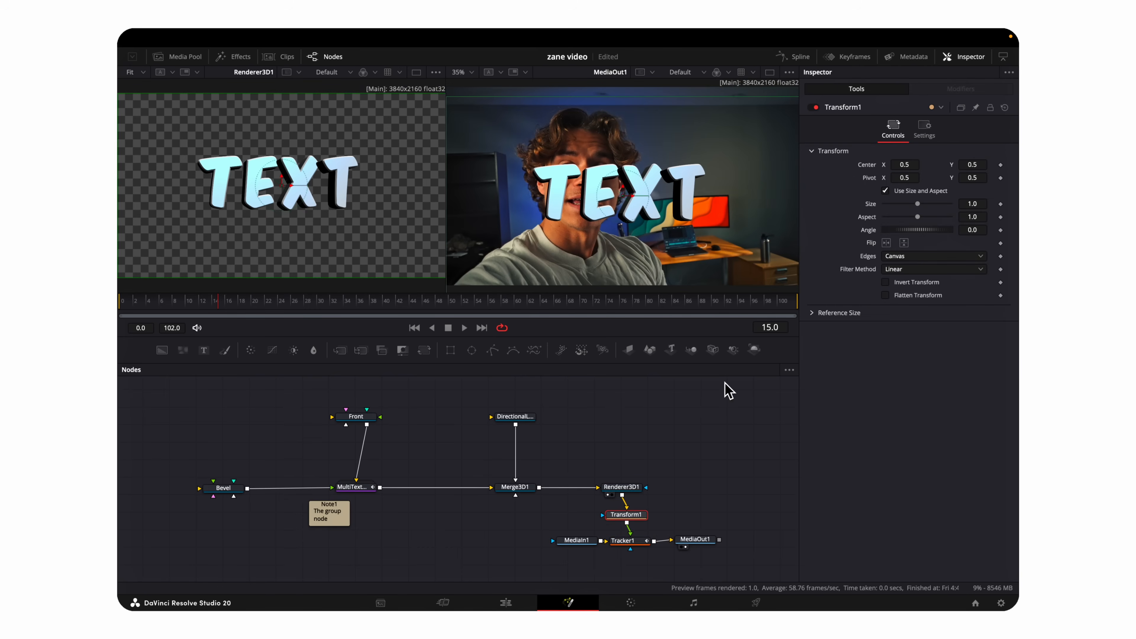
drag(918, 204, 910, 204)
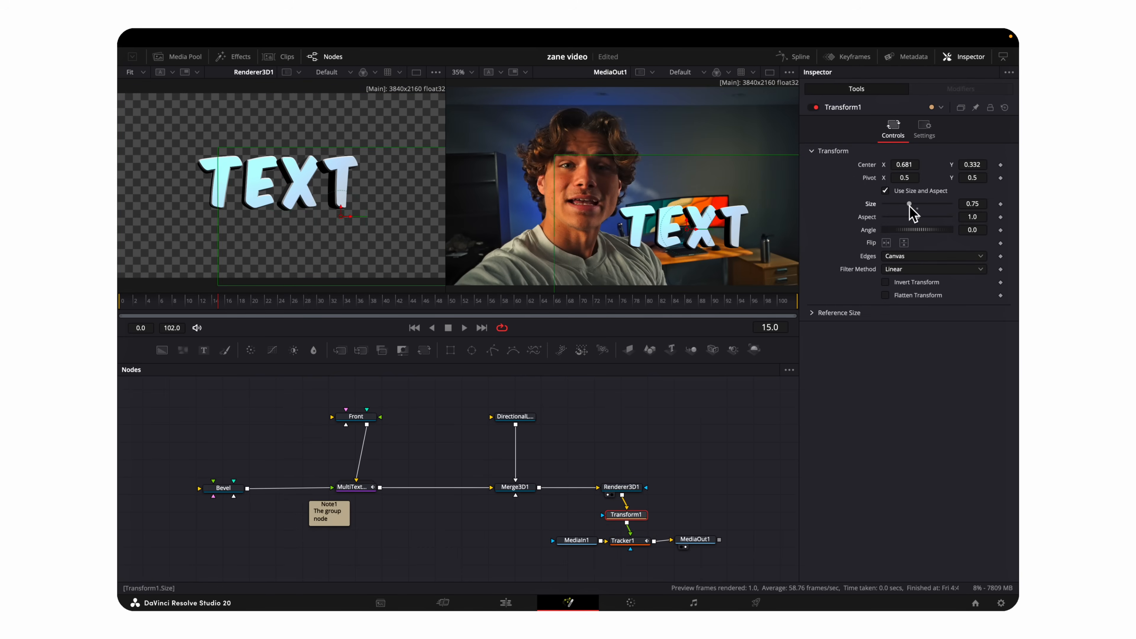
click(484, 526)
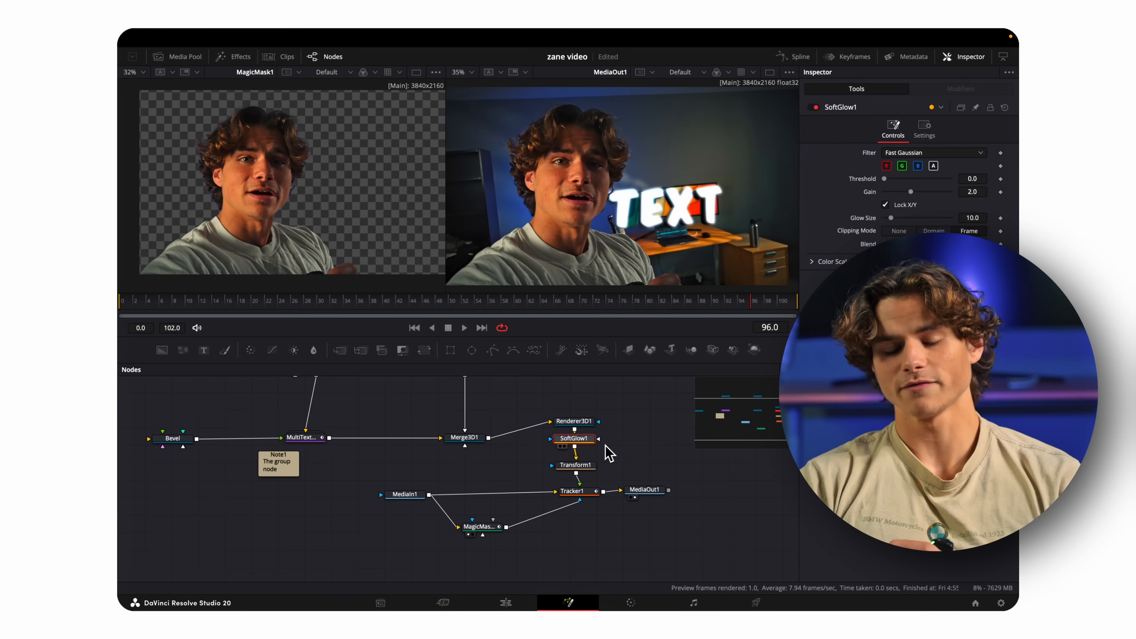
click(301, 436)
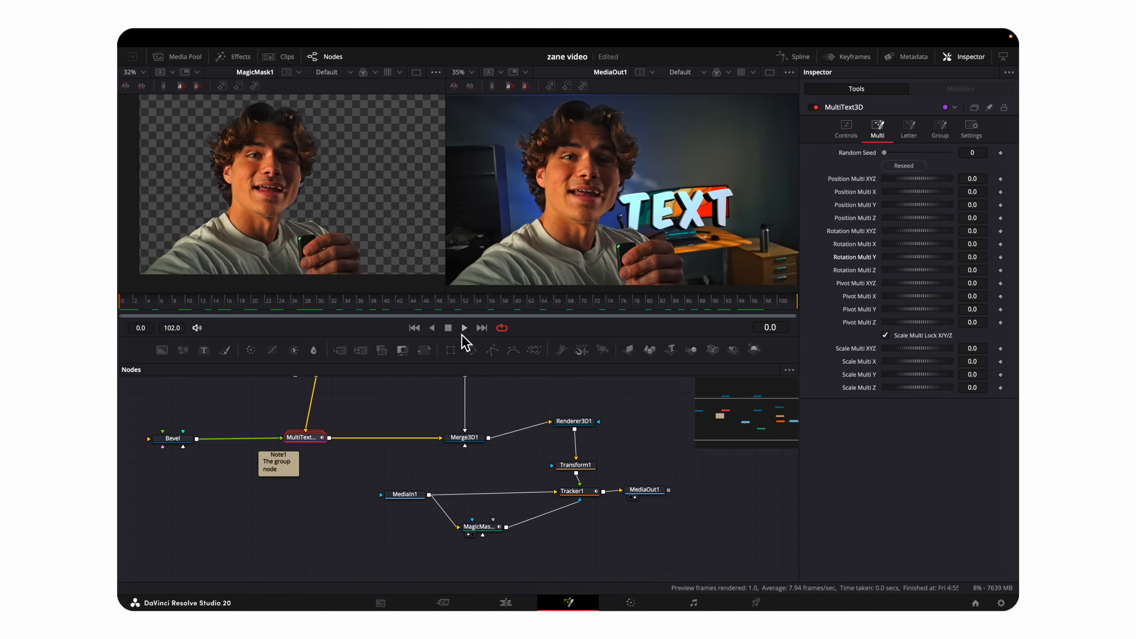
click(464, 327)
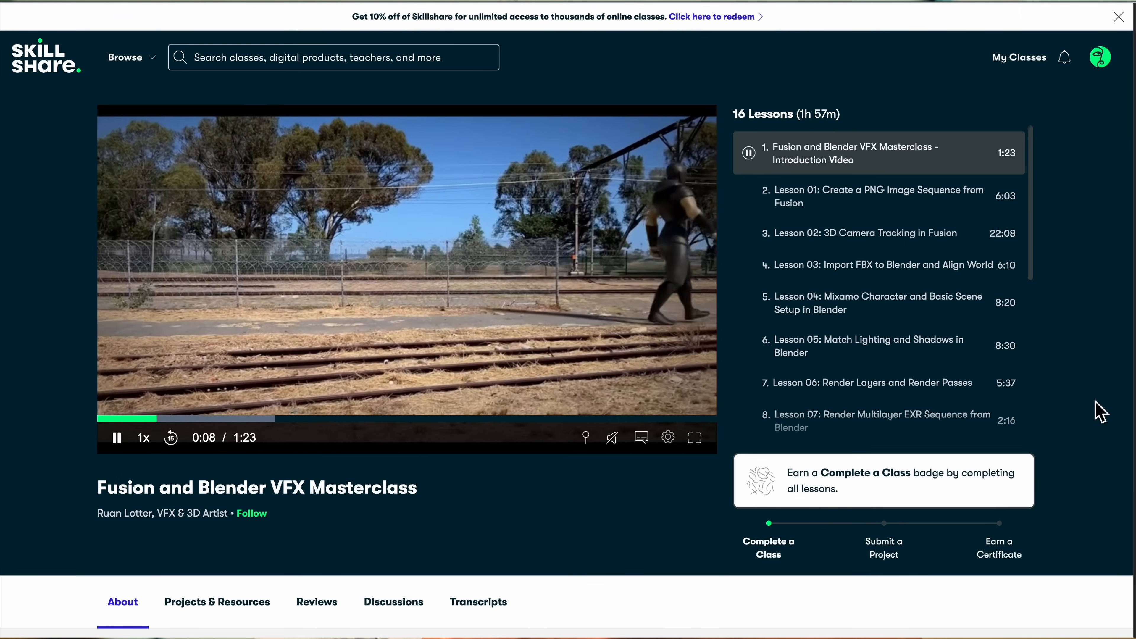
Step: Scroll down the masterclass page to its About section
scroll(down, 3)
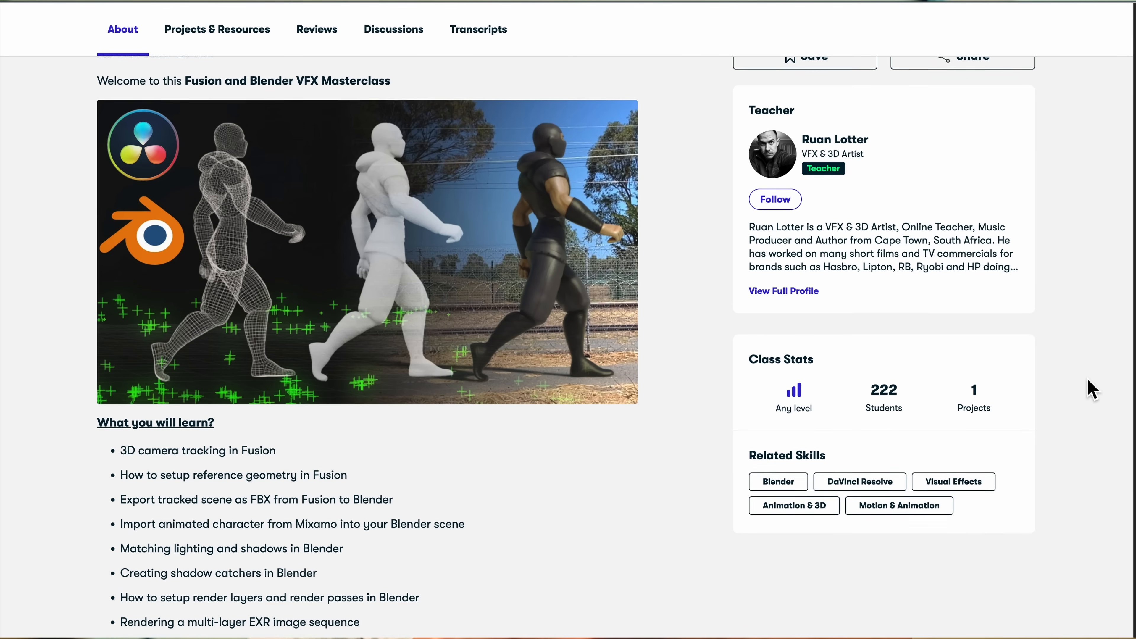
scroll(down, 3)
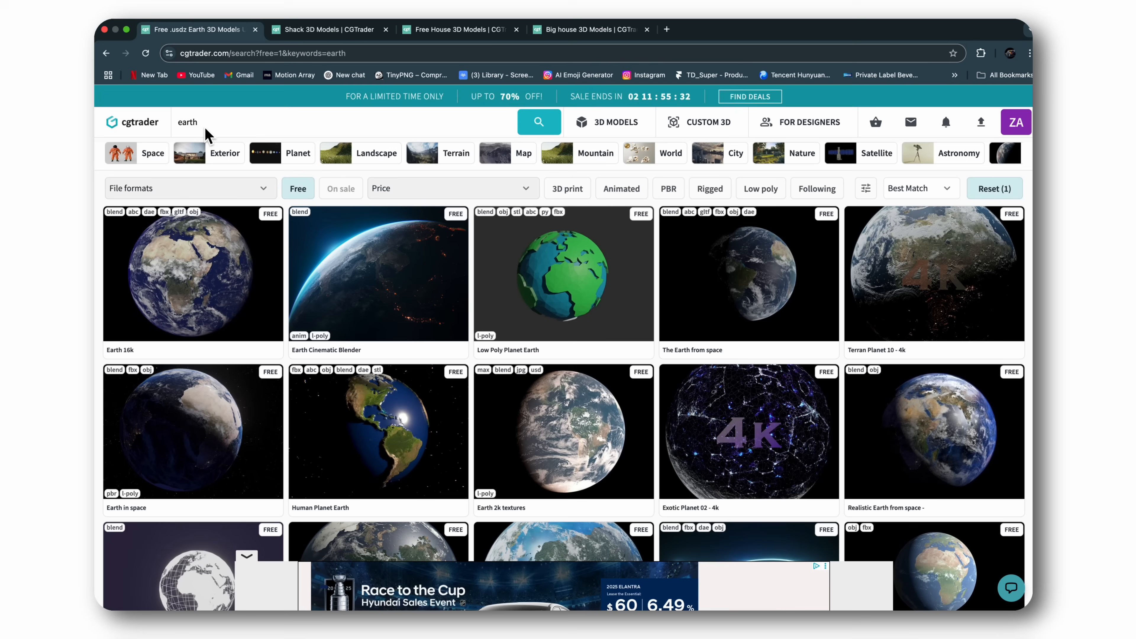
mouse_move(546, 320)
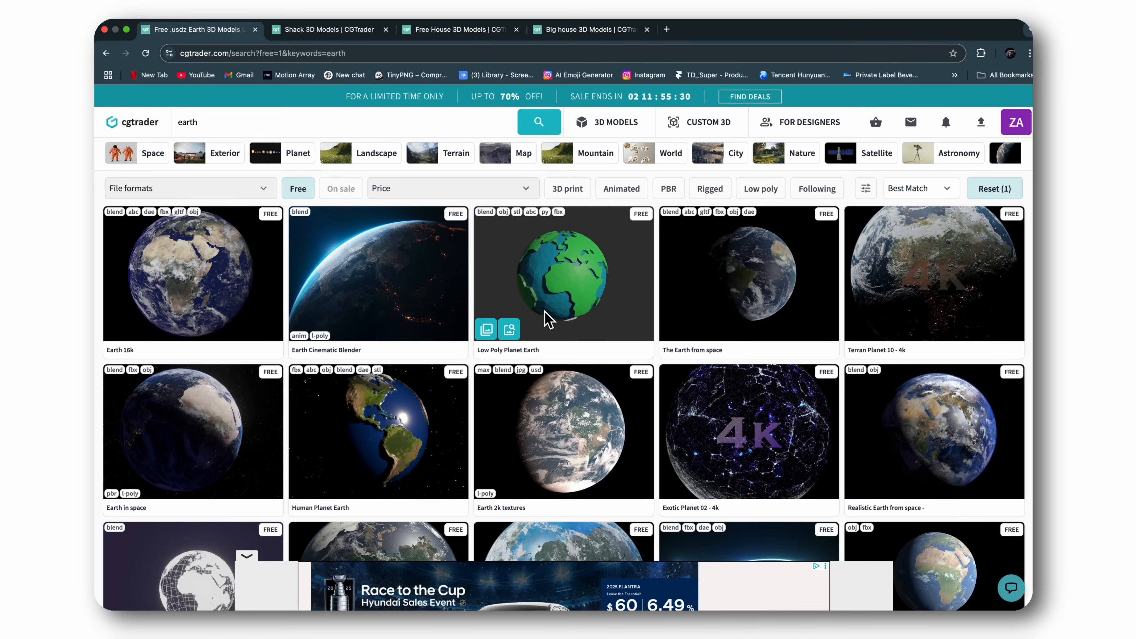
Step: Look through free Earth model results, then free shack models
click(562, 274)
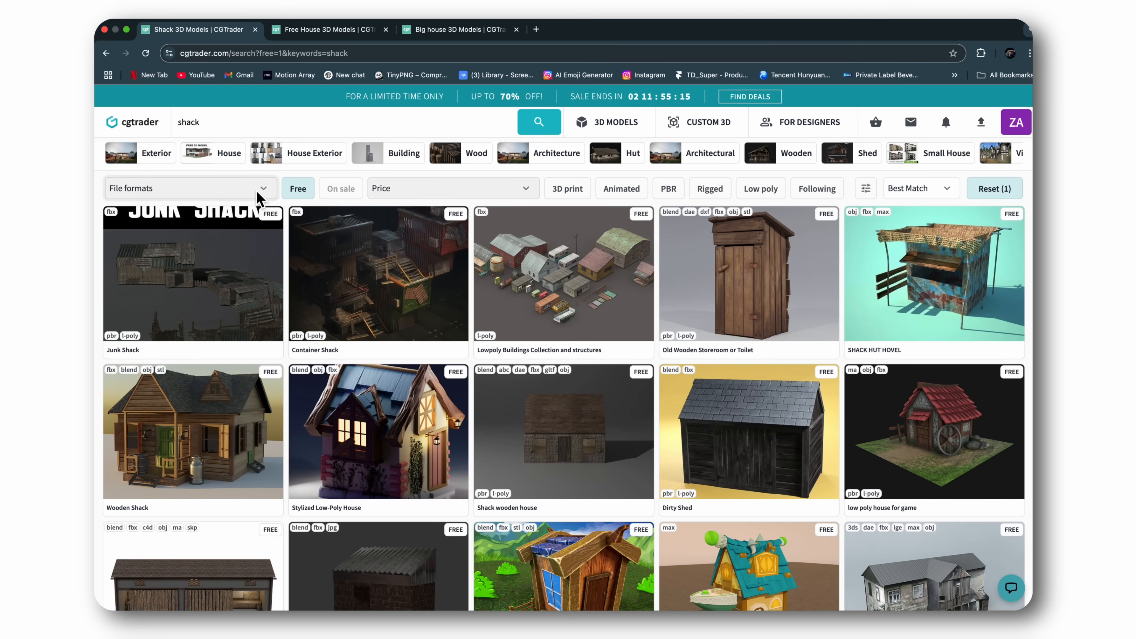
click(563, 432)
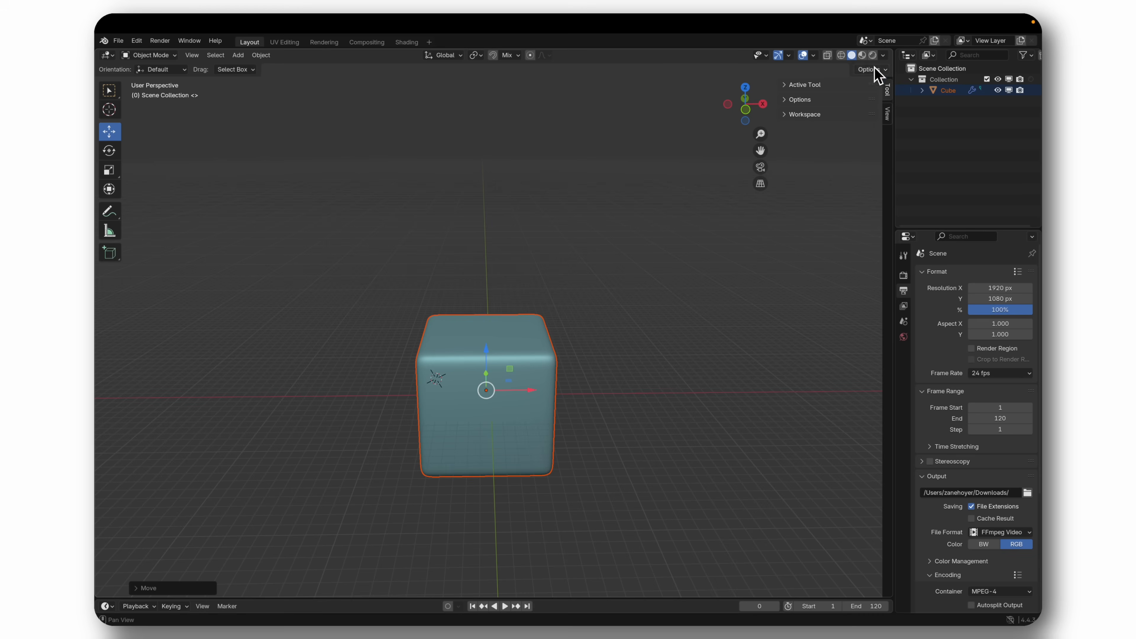
Step: Import the downloaded house .fbx so Haus sits on top of the cube
click(862, 55)
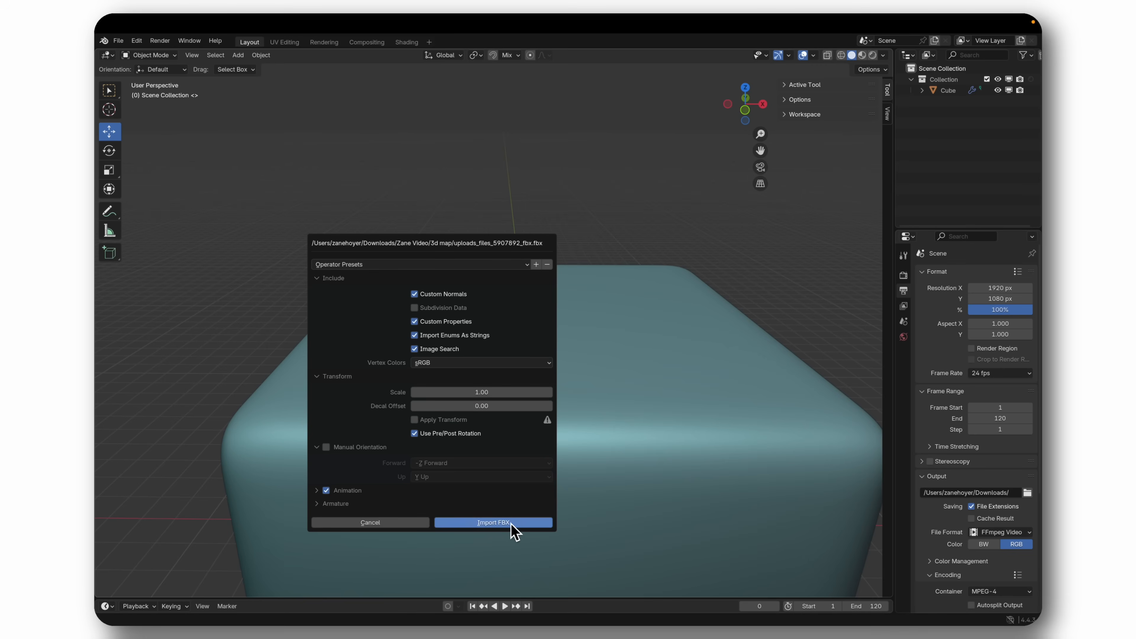
click(493, 522)
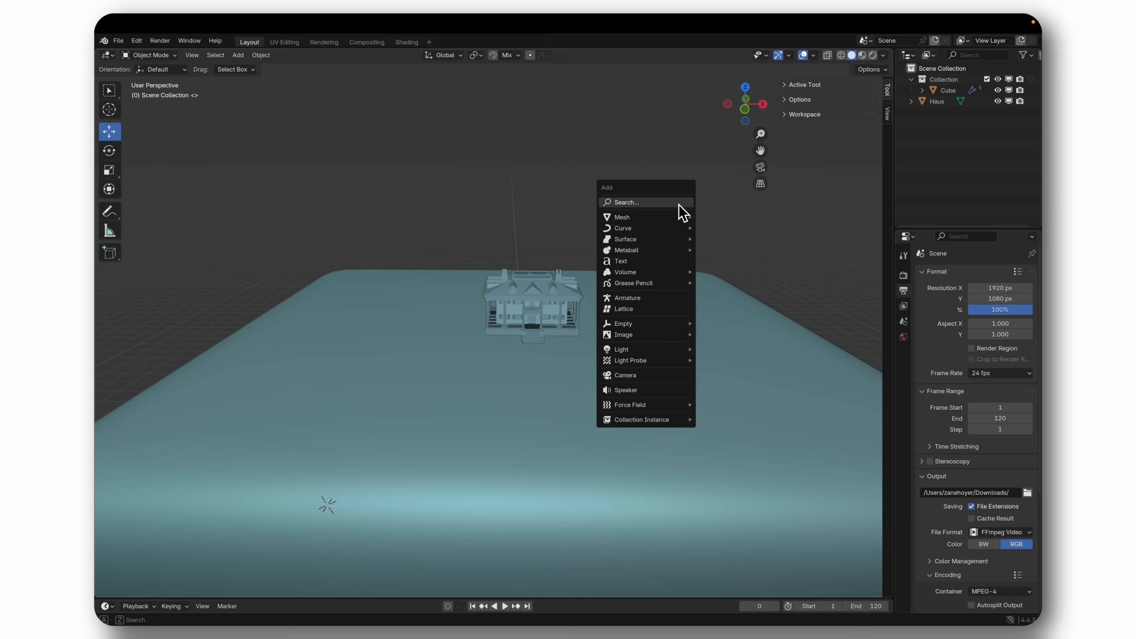
Step: Add a text object rotated 90° on X above the house reading $100
click(620, 261)
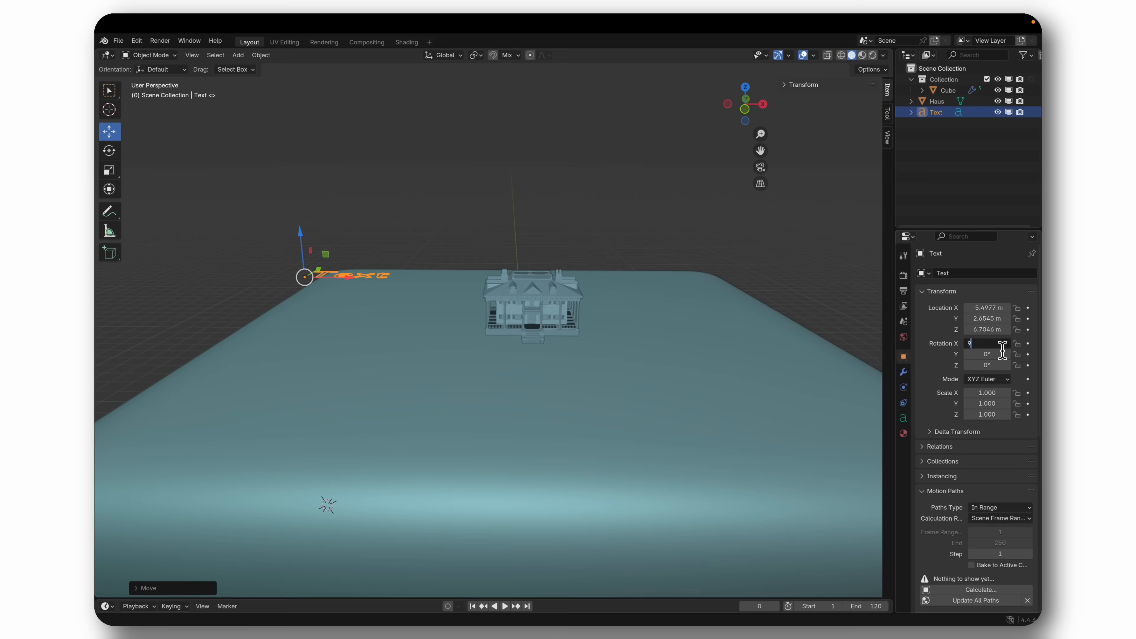
text(90°)
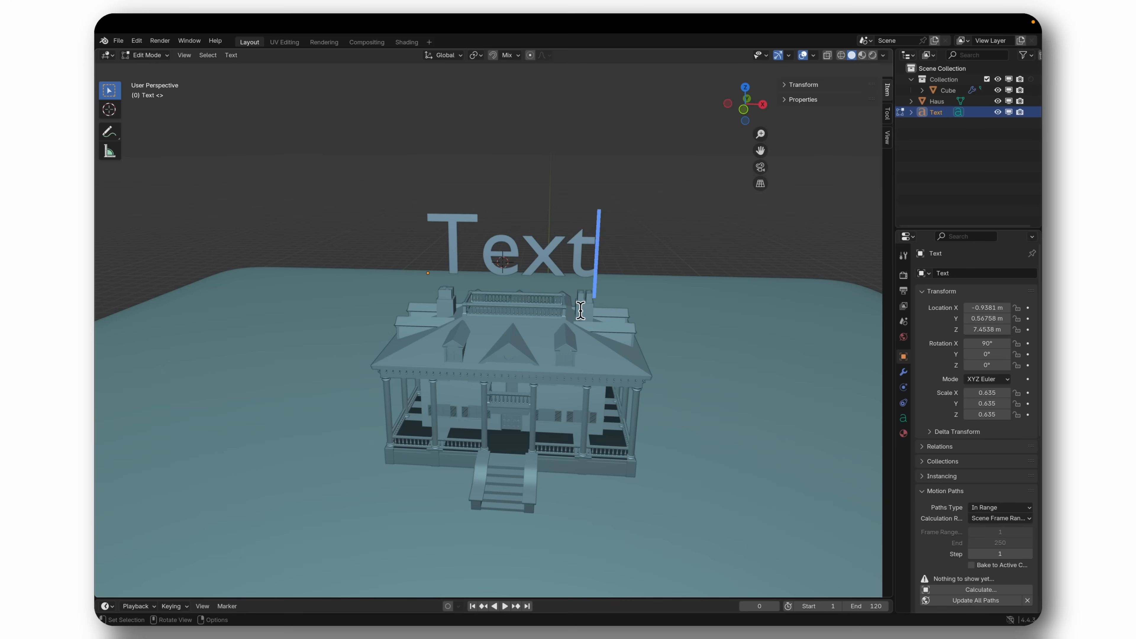
text($100)
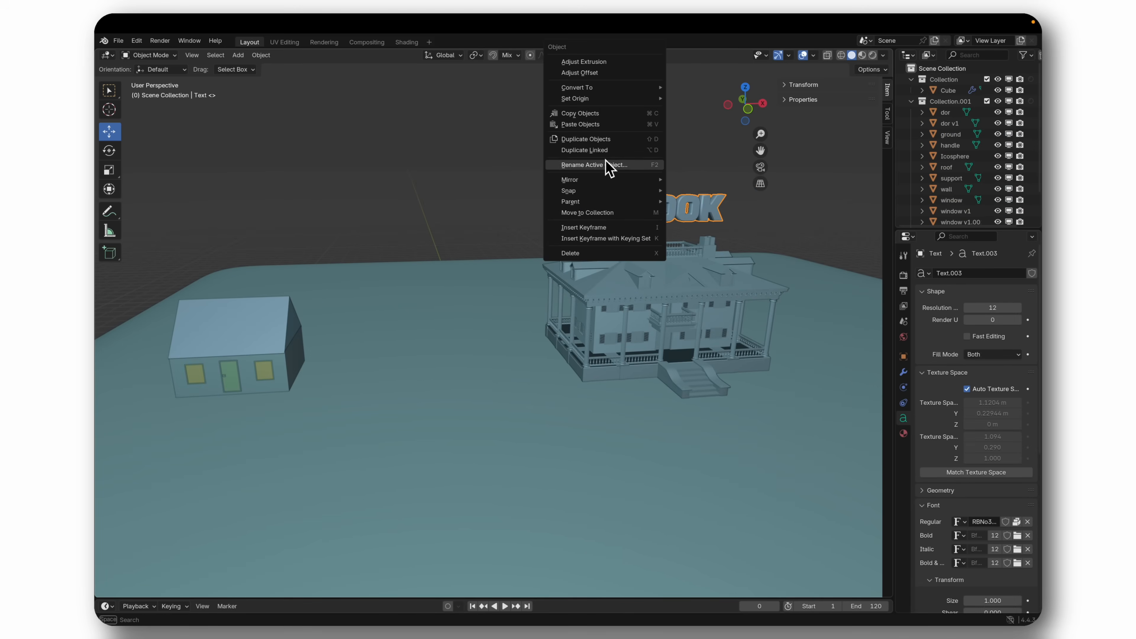
Step: Rename the price text and move a duplicated label above another house
click(585, 139)
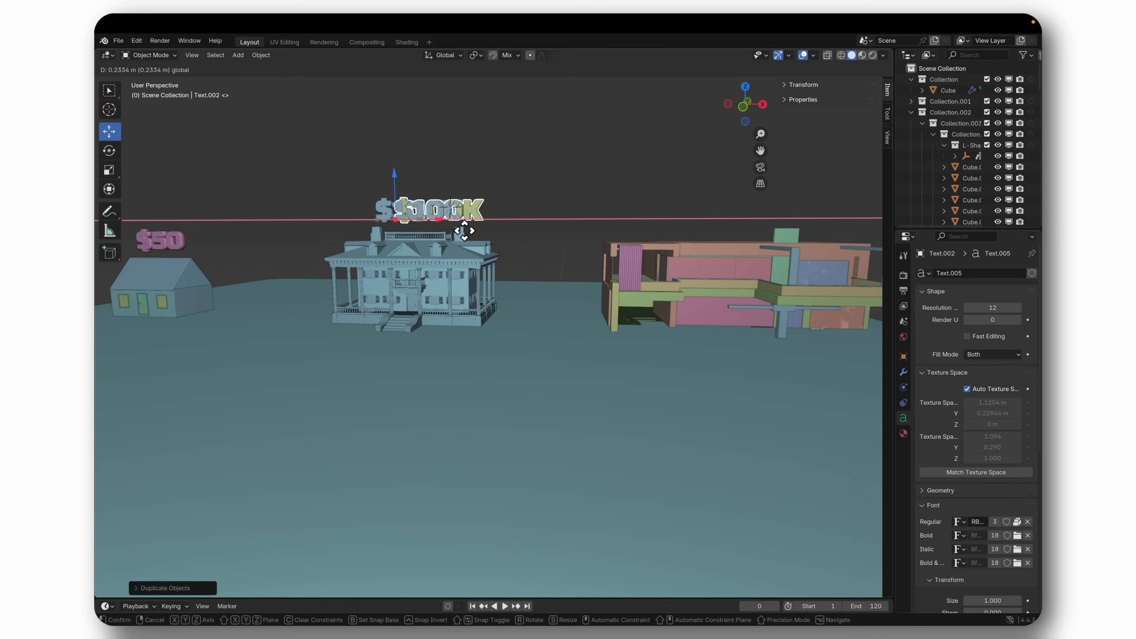
drag(431, 210, 753, 210)
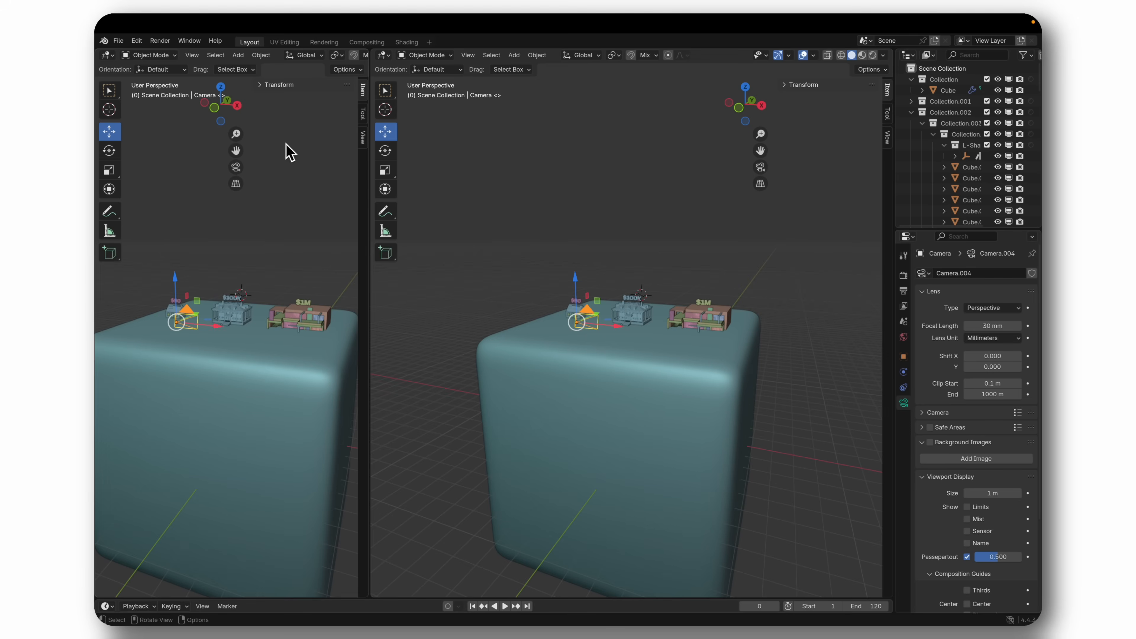
Step: Split off a left viewport showing the camera view in Rendered shading
click(191, 55)
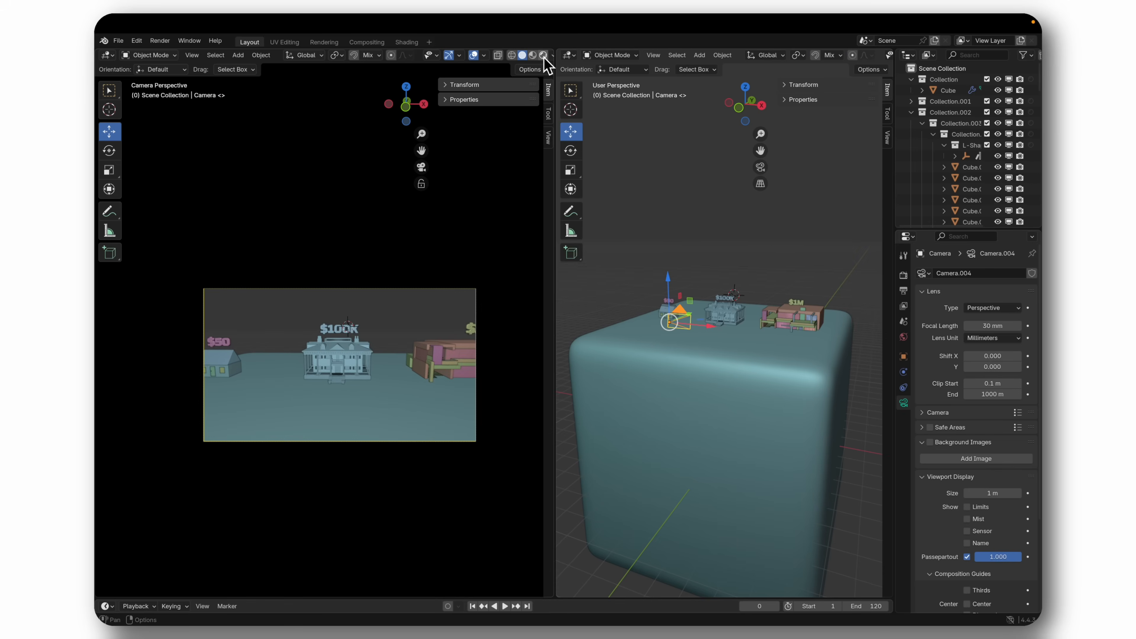
click(543, 55)
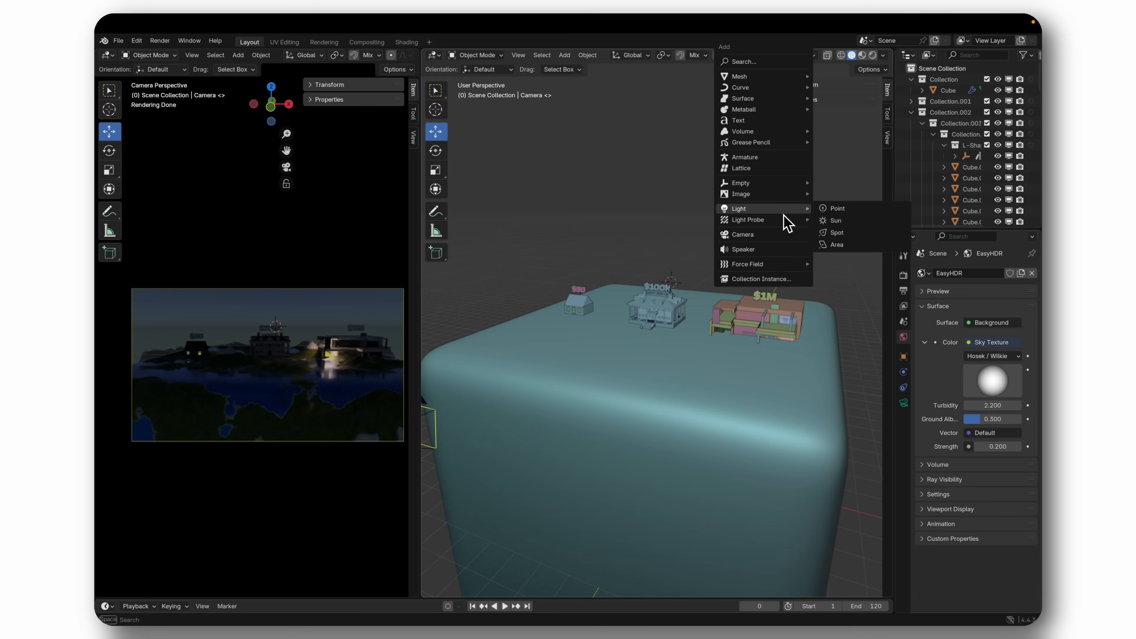
Step: Hang a spotlight above each priced house, duplicating it, and add an area light
click(836, 232)
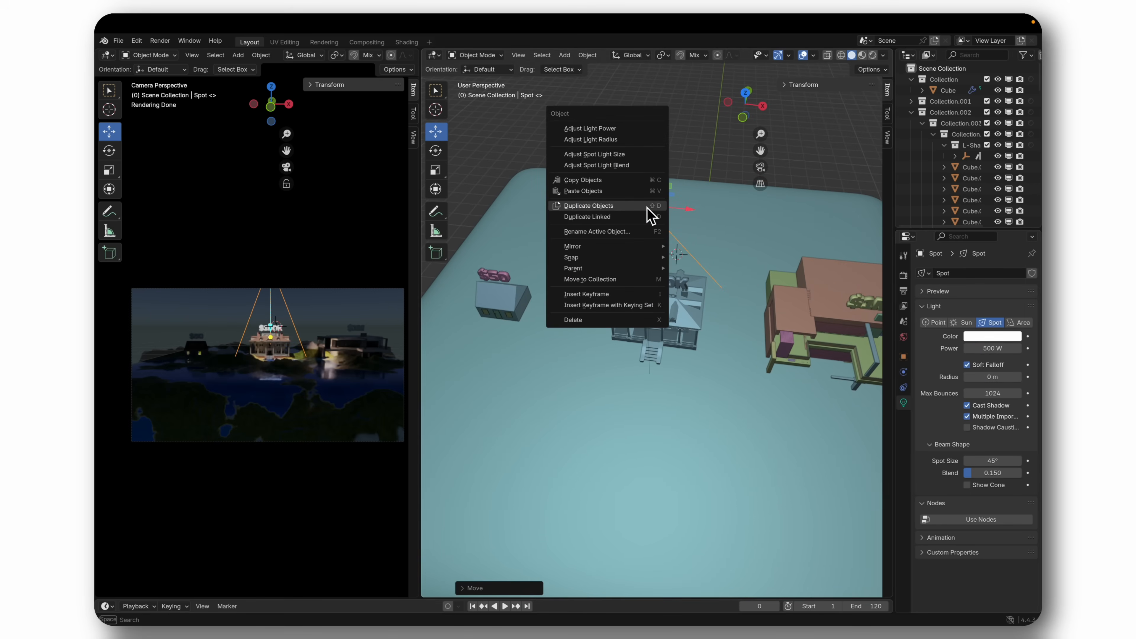
click(587, 205)
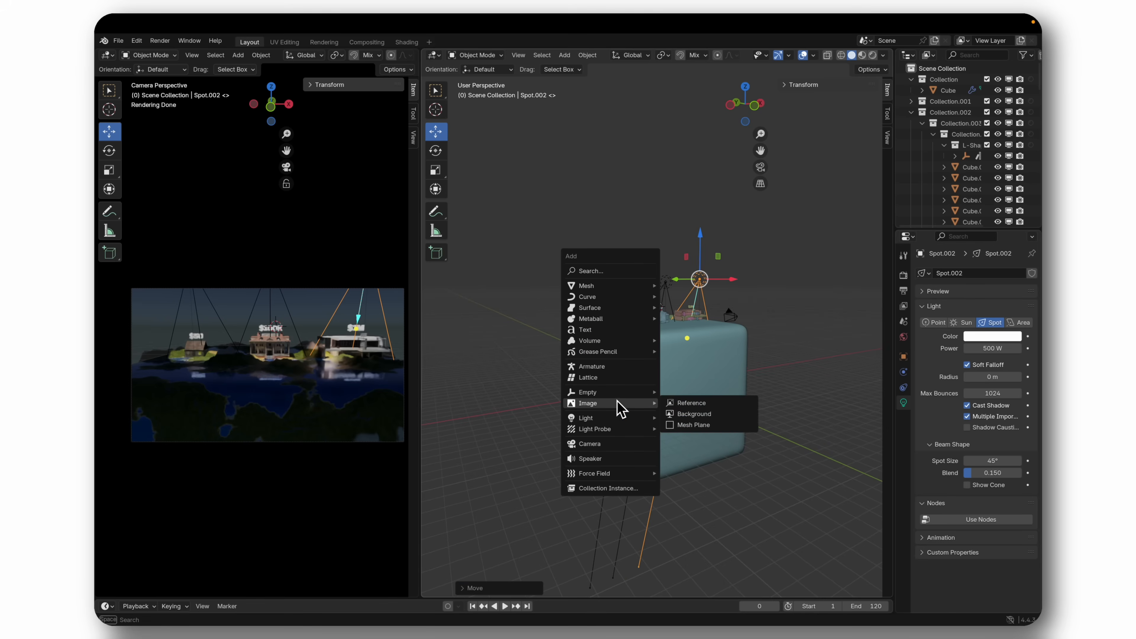
mouse_move(584, 417)
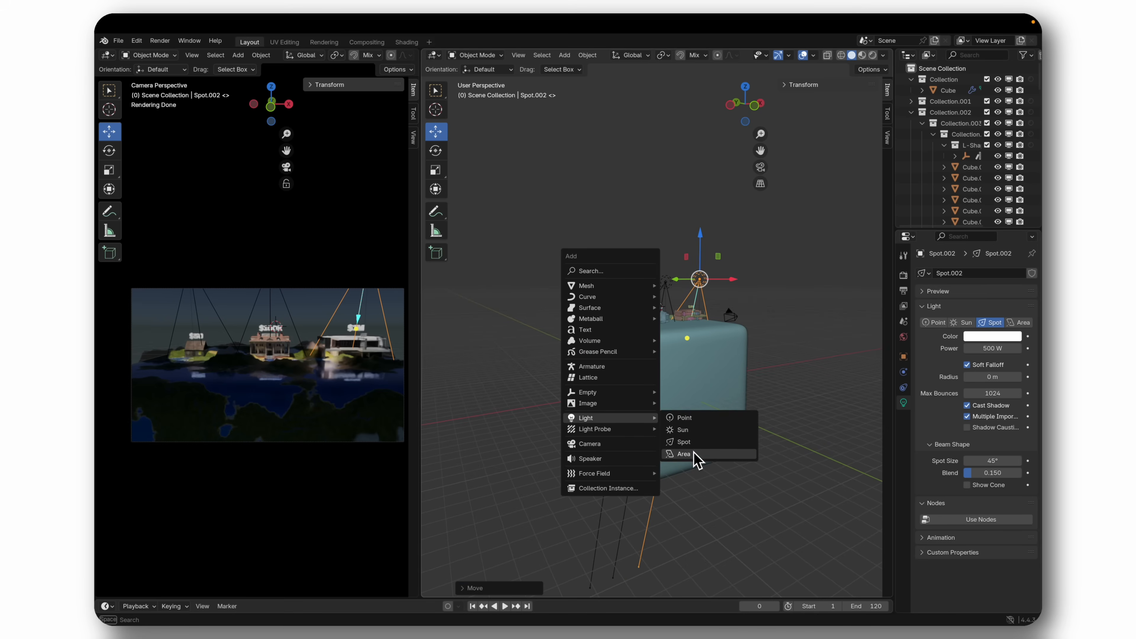
click(684, 454)
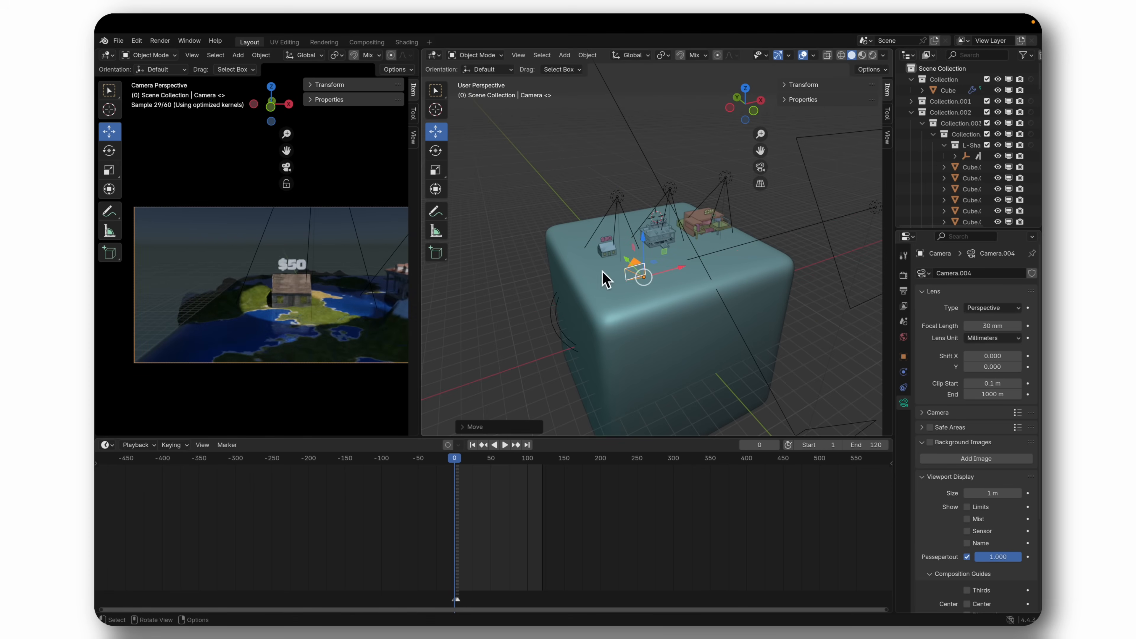
Step: Keyframe the camera's move from frame 0 to 120 and set MPEG-4 output to Downloads
click(158, 40)
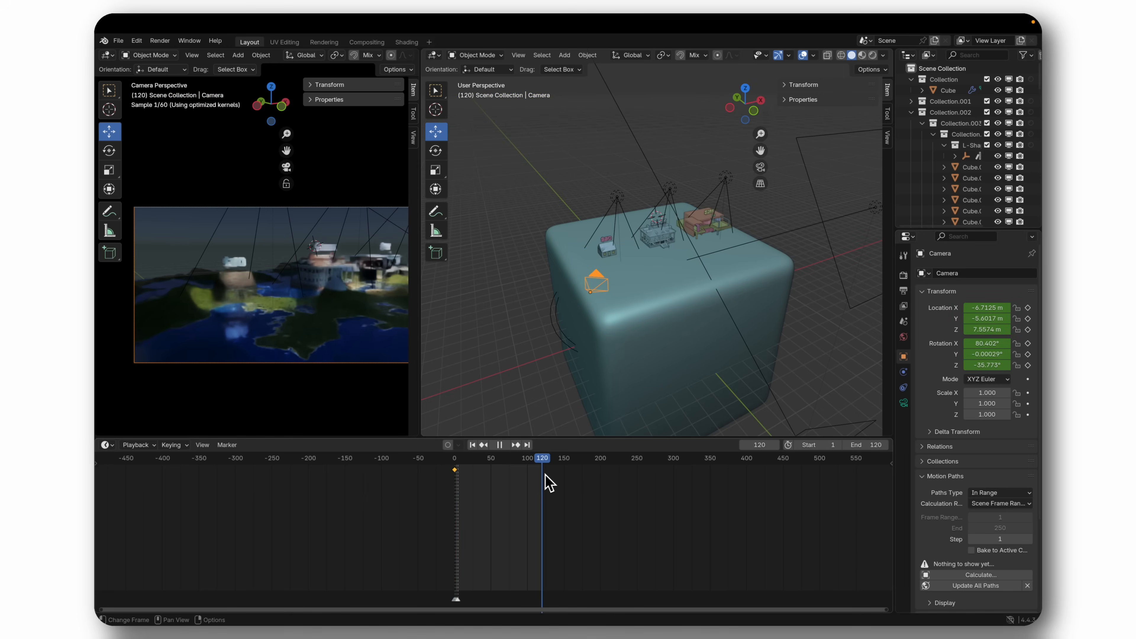
drag(594, 283, 775, 239)
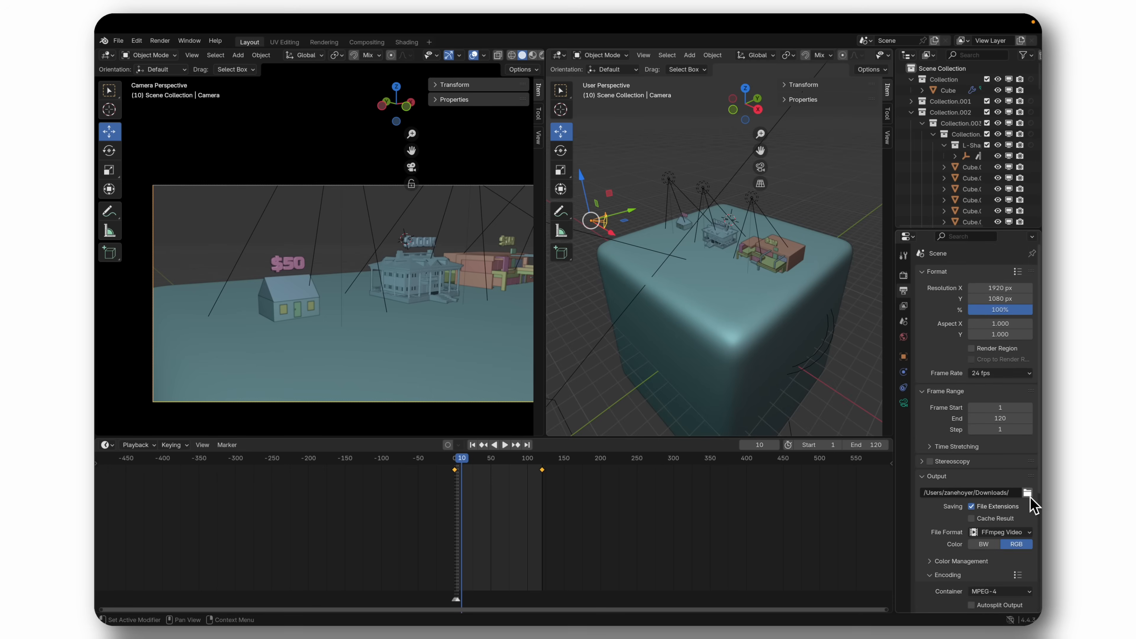
click(160, 41)
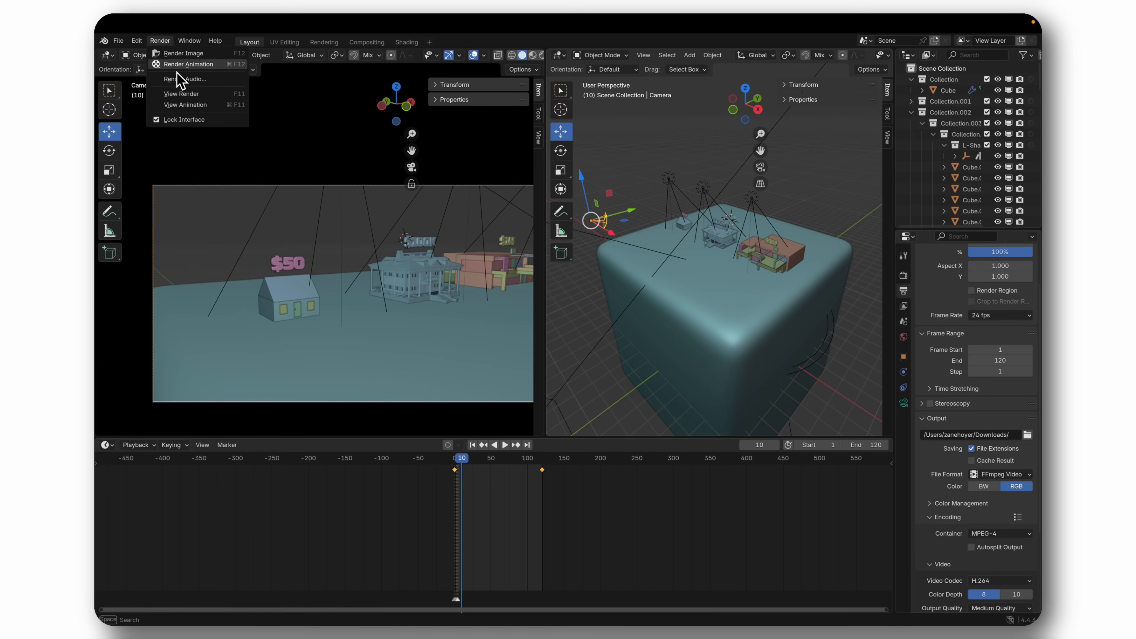